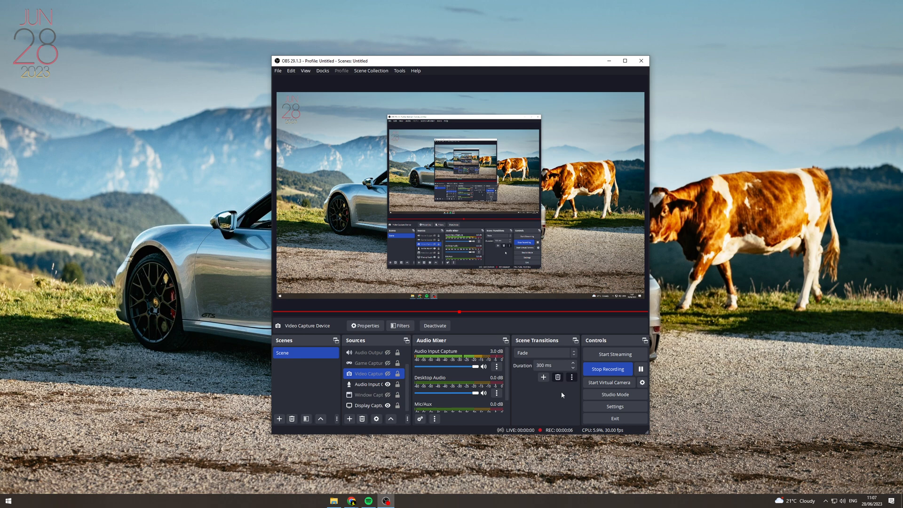
Review the Audio Input Capture properties, then bring up its Audio Filters window with Noise Suppression and Compressor
left_click(368, 383)
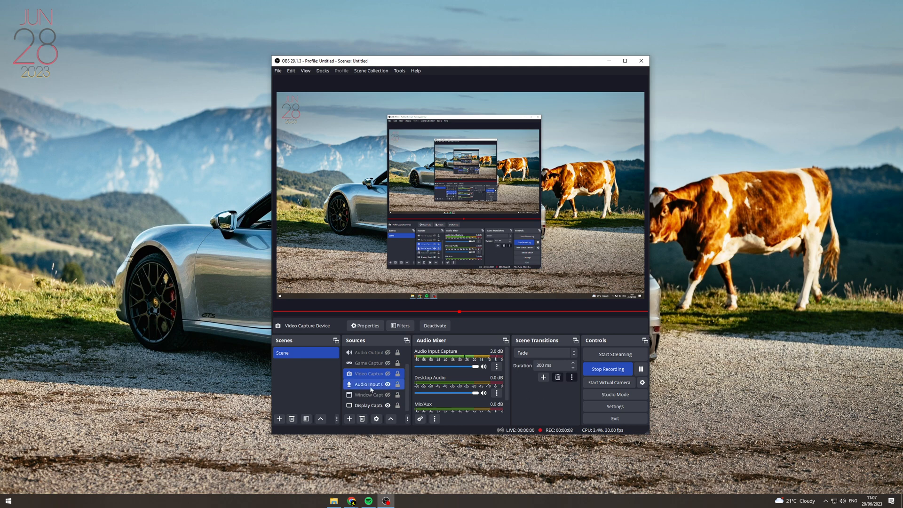
right_click(369, 383)
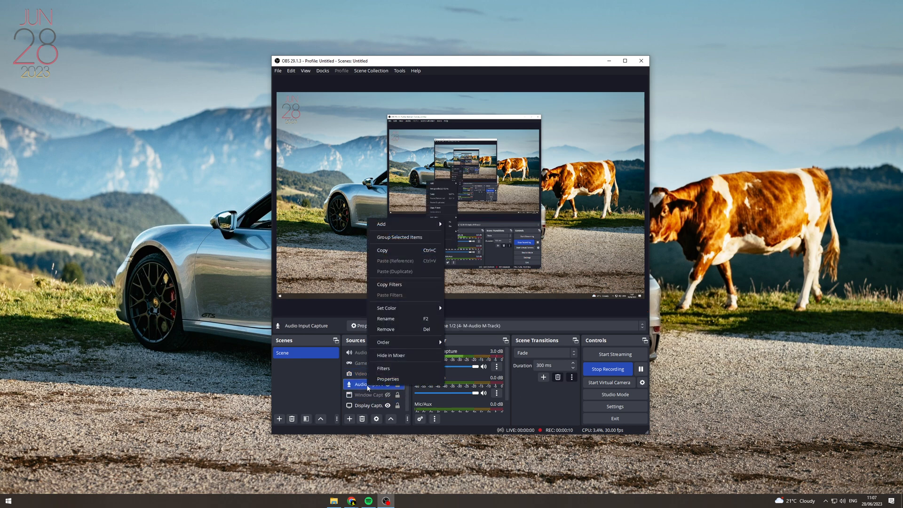
left_click(388, 378)
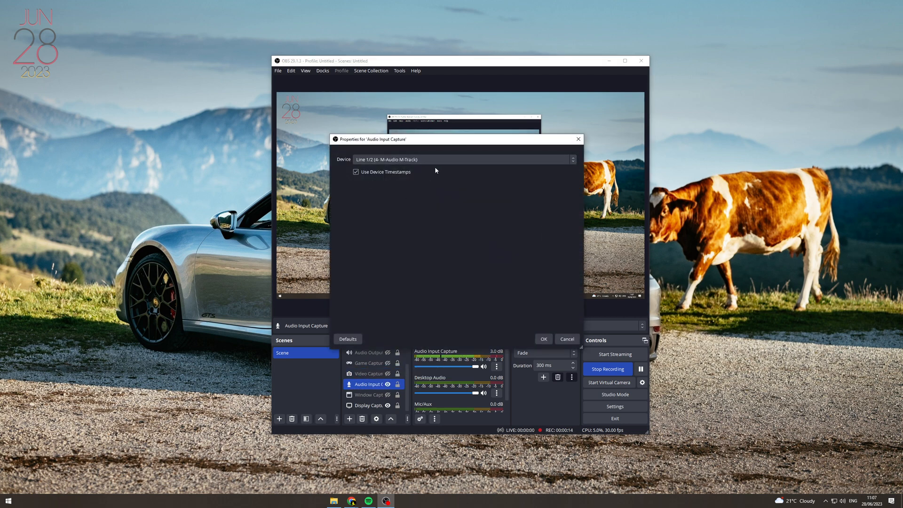
left_click(544, 338)
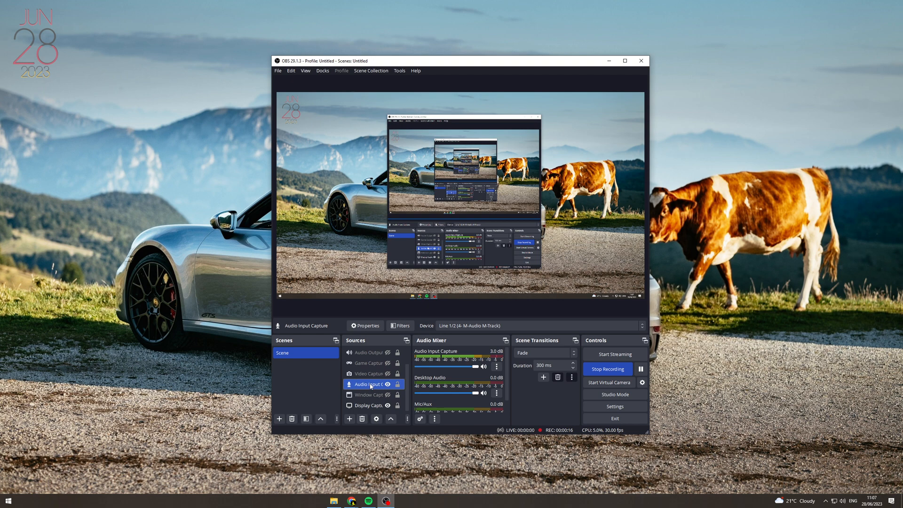
left_click(402, 325)
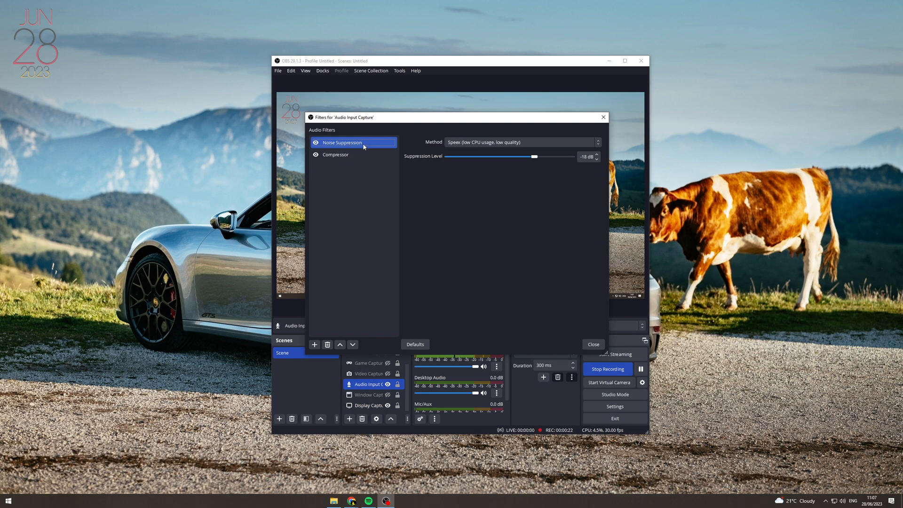
mouse_move(457, 146)
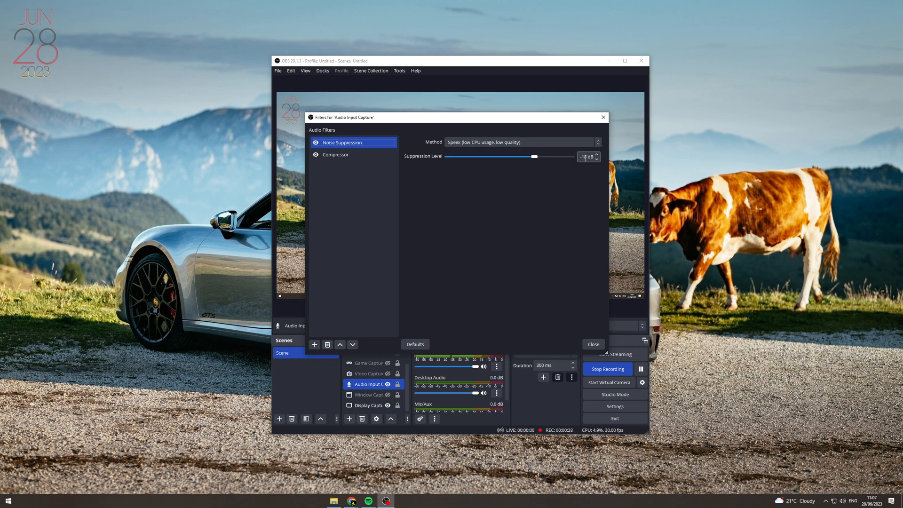
mouse_move(581, 320)
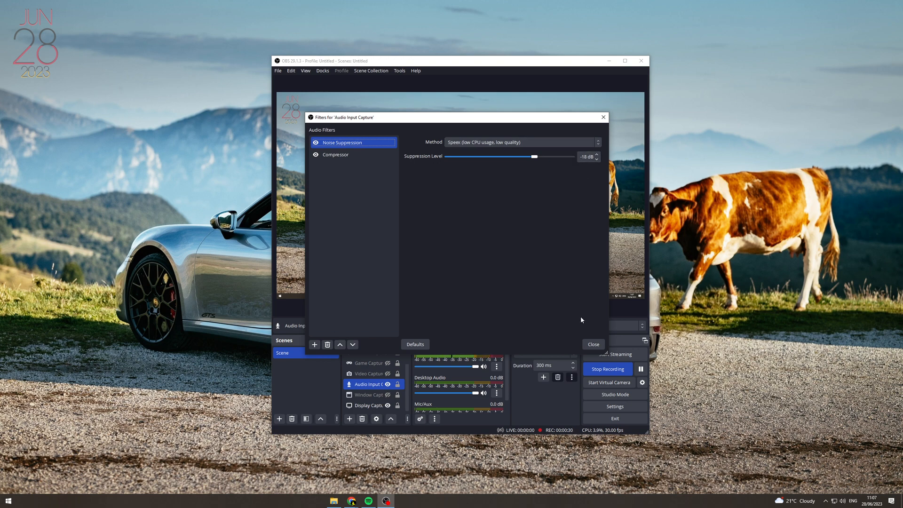
mouse_move(323, 259)
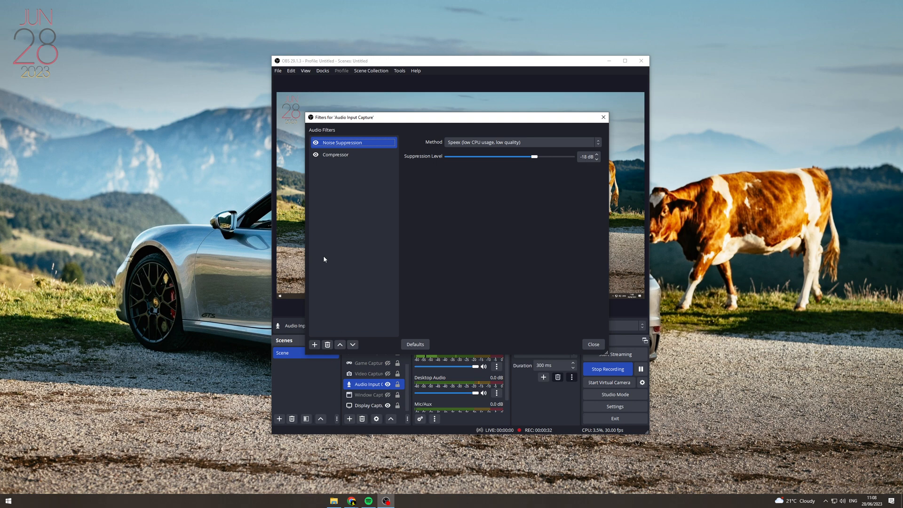
Add a Noise Gate filter (close -32 dB, open -26 dB) and close the filters window
left_click(314, 344)
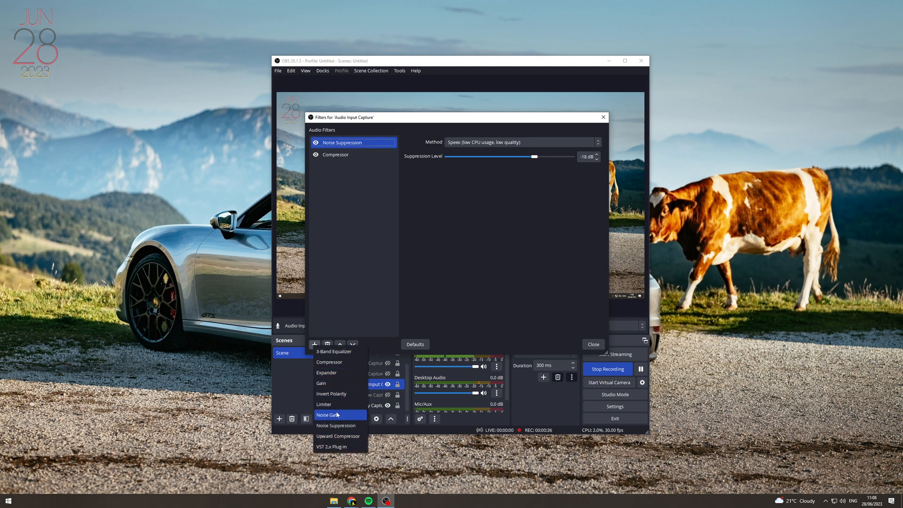
left_click(327, 414)
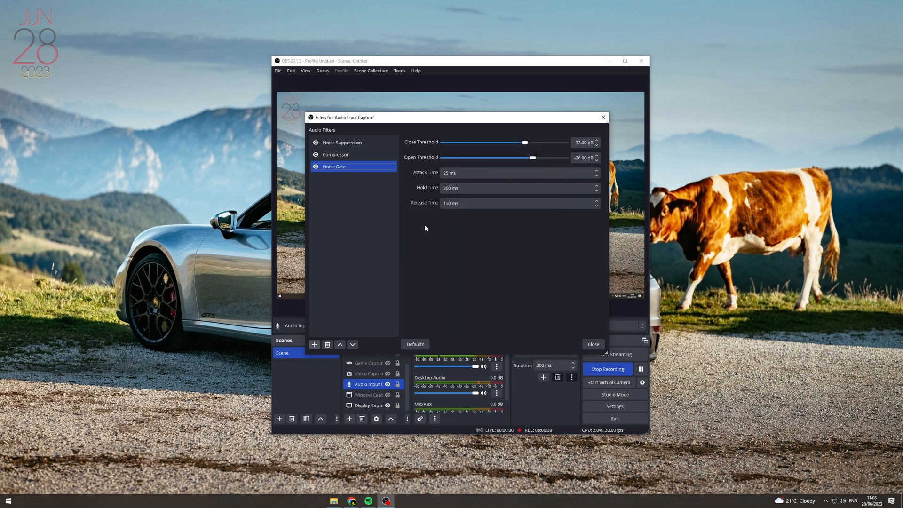
triple_click(582, 142)
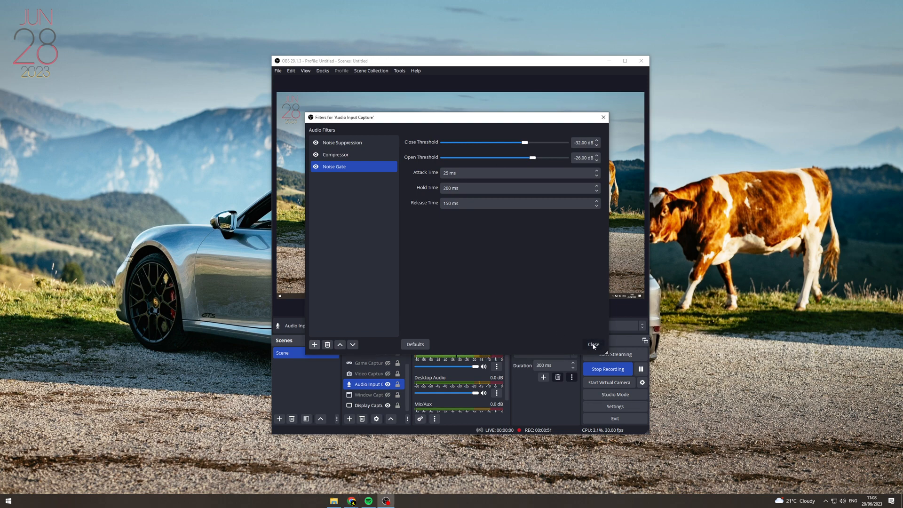
left_click(592, 344)
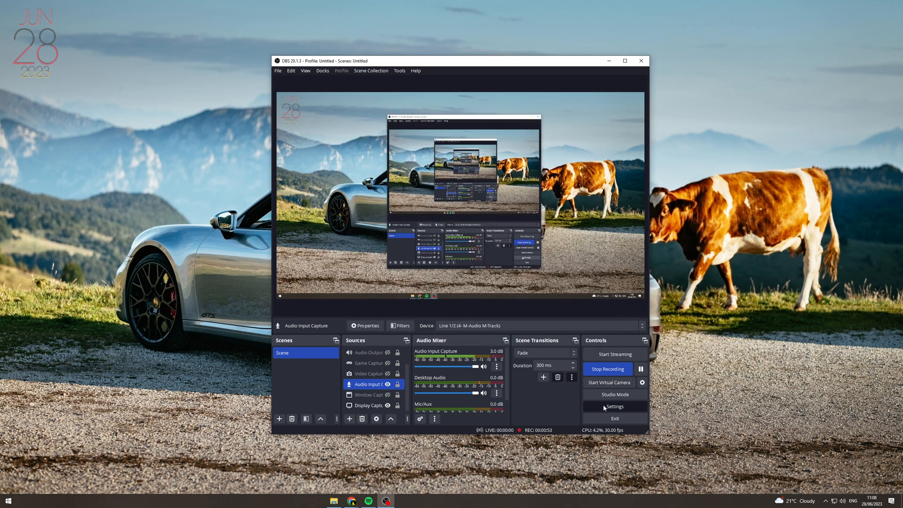
Review the Audio settings with Mic/Auxiliary Audio left on Default and confirm
left_click(614, 407)
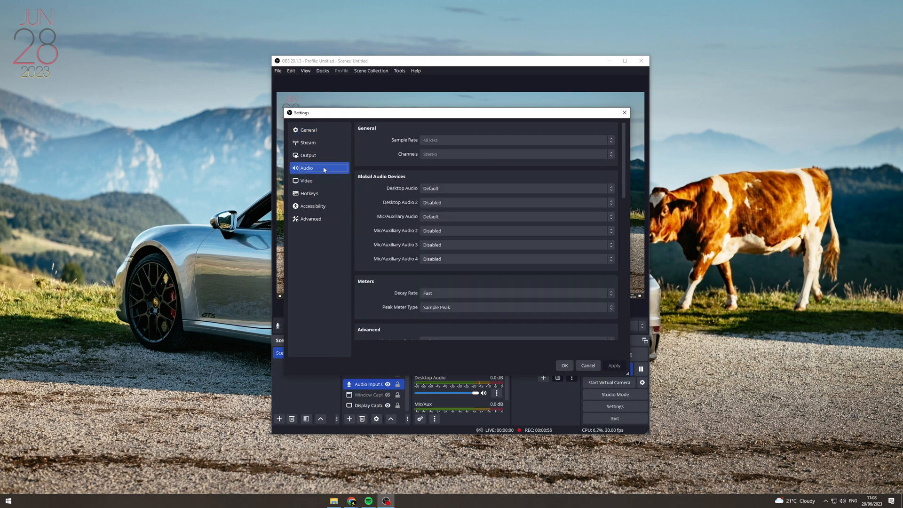
mouse_move(425, 148)
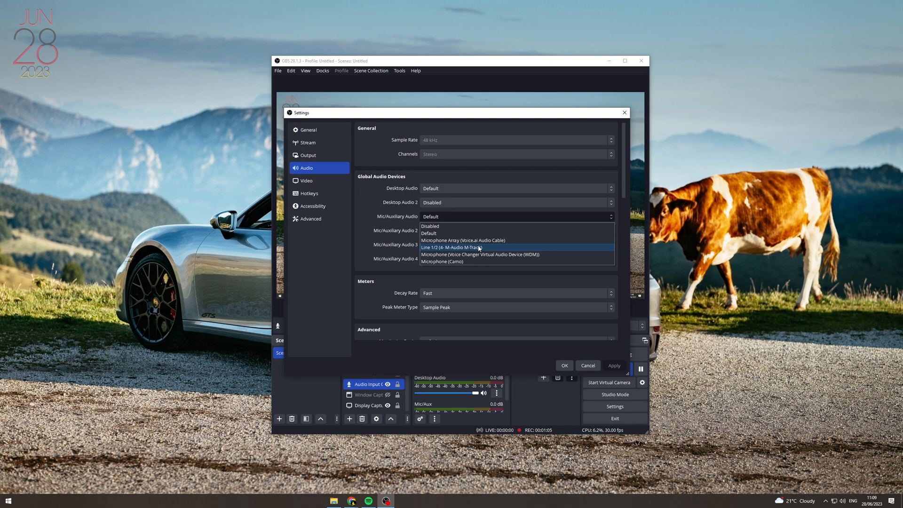
mouse_move(431, 252)
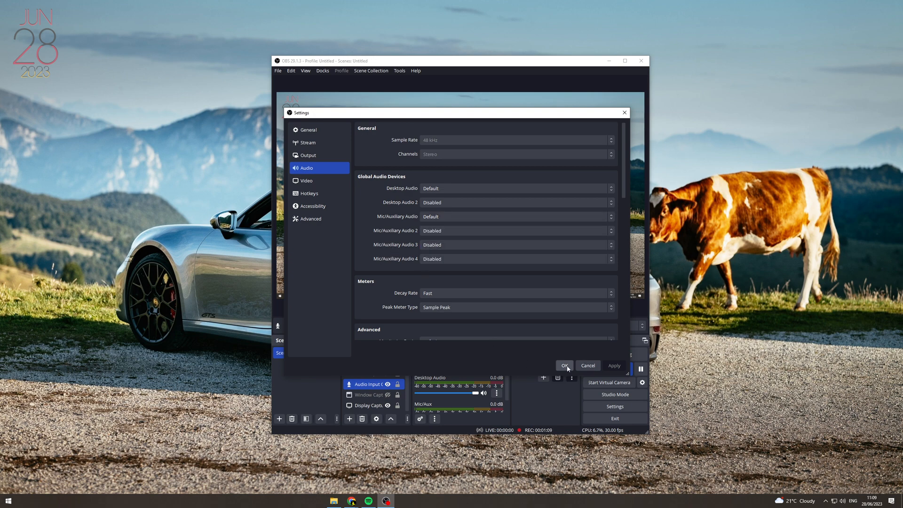
left_click(564, 365)
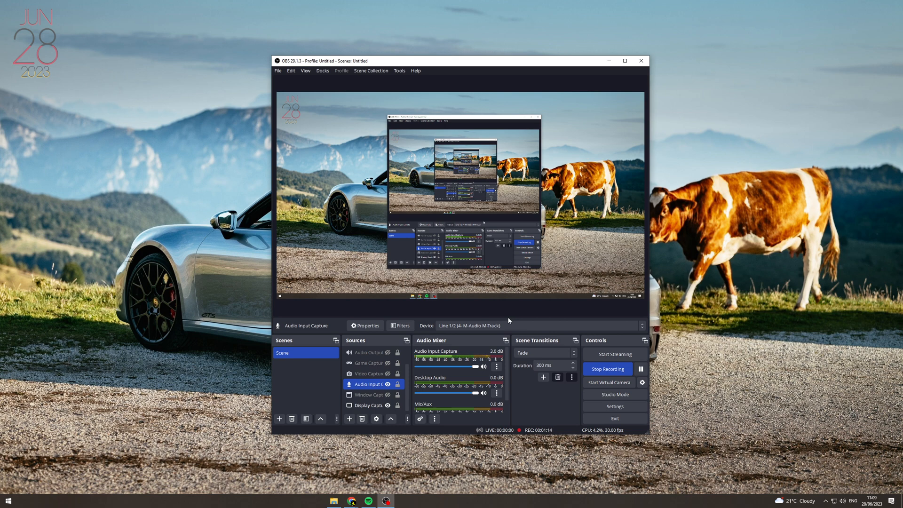
mouse_move(607, 369)
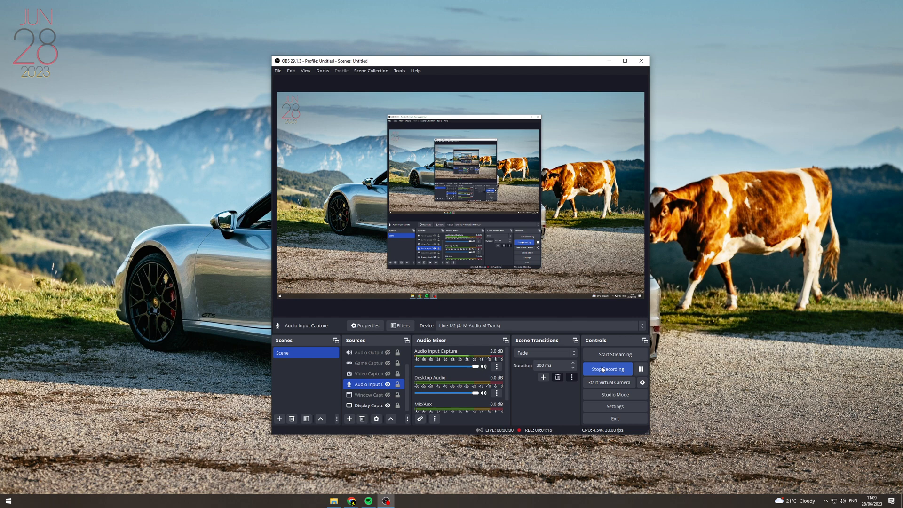